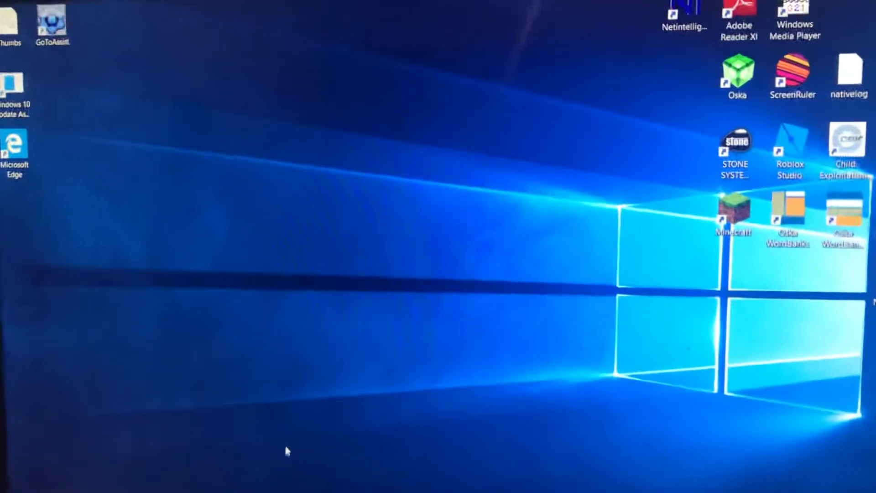
# Launch Paint 3D from the taskbar to reach its Welcome screen
pyautogui.click(11, 491)
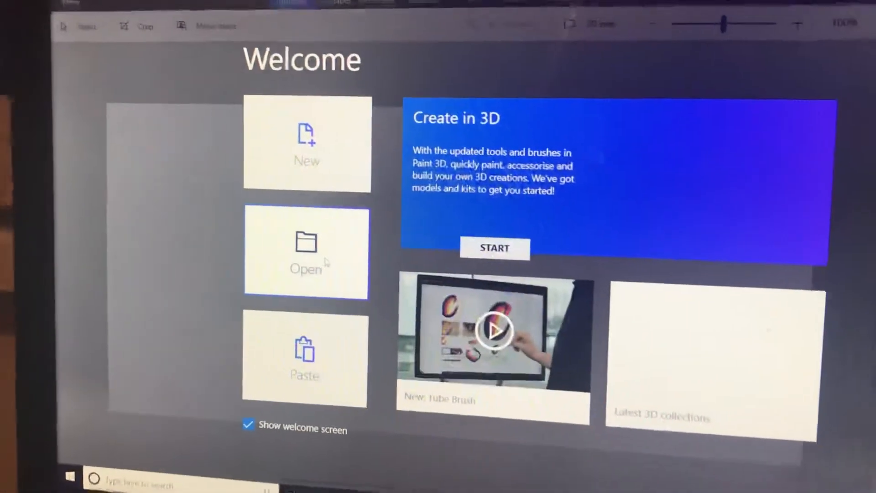
# Browse for an existing picture to bring up the file-open dialog
pyautogui.click(306, 142)
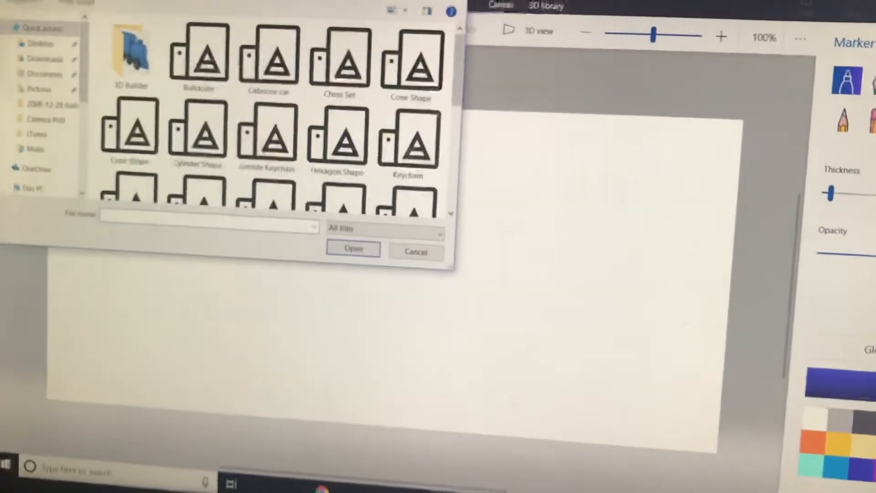
# Cancel the Open dialog without opening any file
pyautogui.click(416, 252)
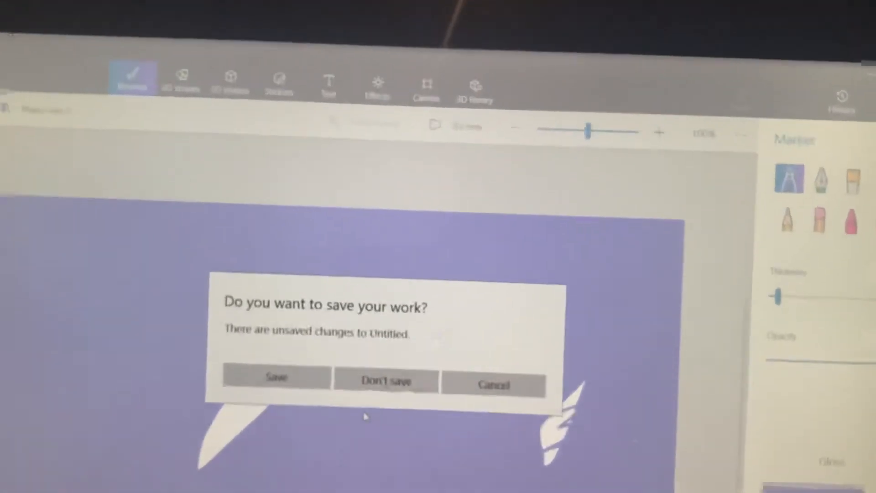
# Choose Don't save to discard the unsaved Untitled unicorn drawing
pyautogui.click(387, 383)
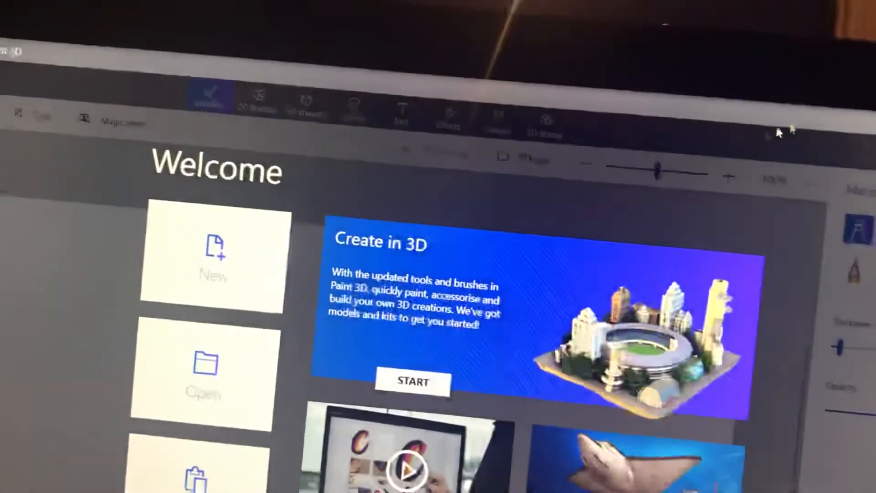